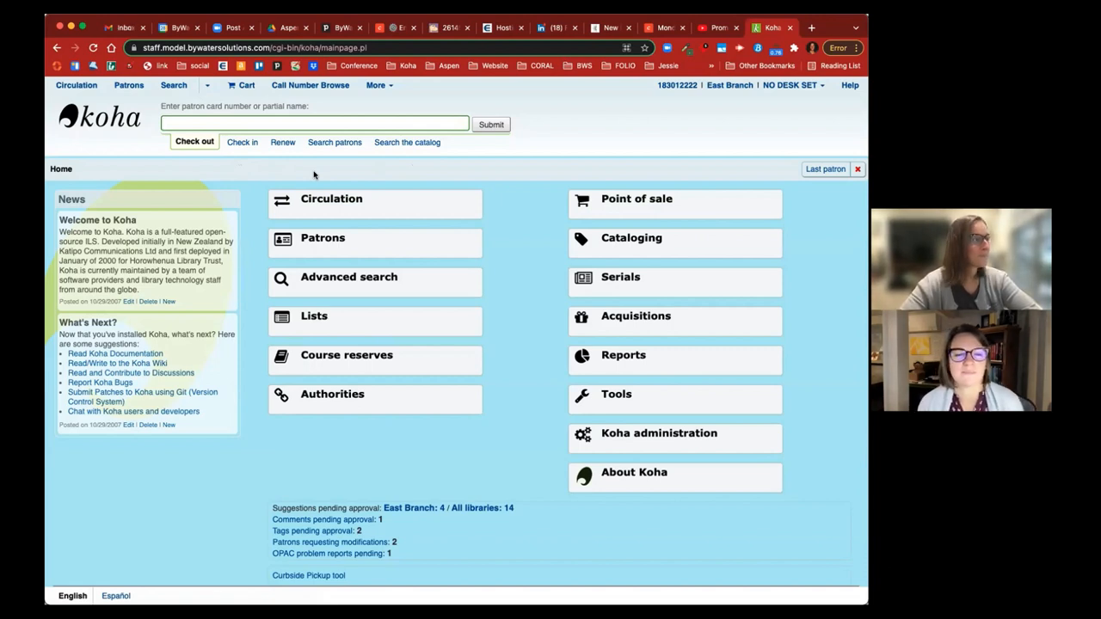
- Enter 'digging' as a catalog keyword search without submitting it
left_click(406, 141)
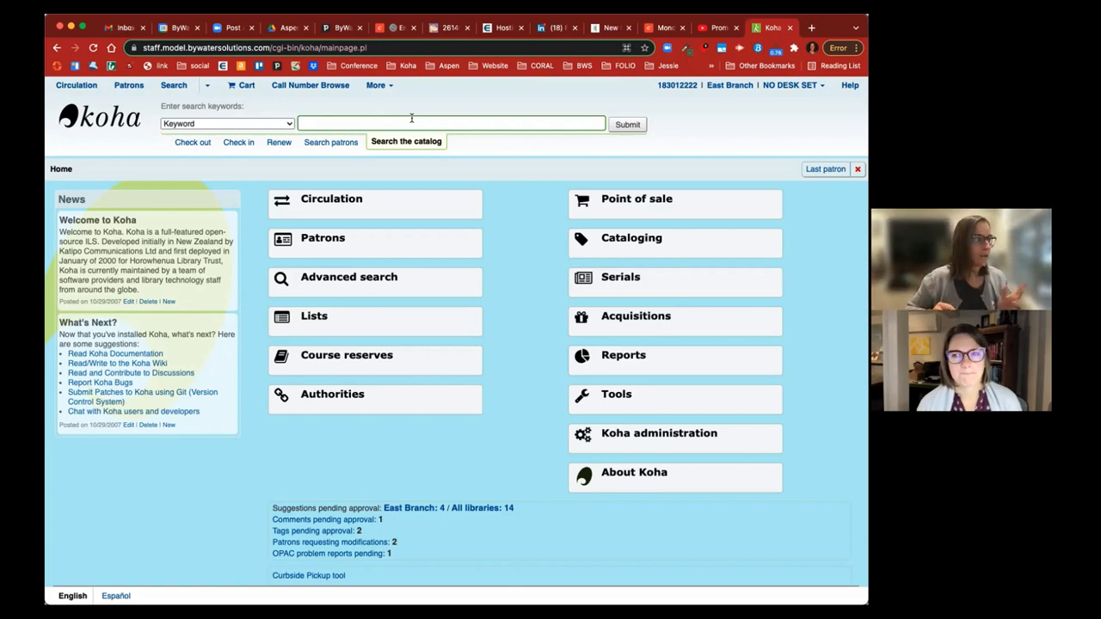
type("digging")
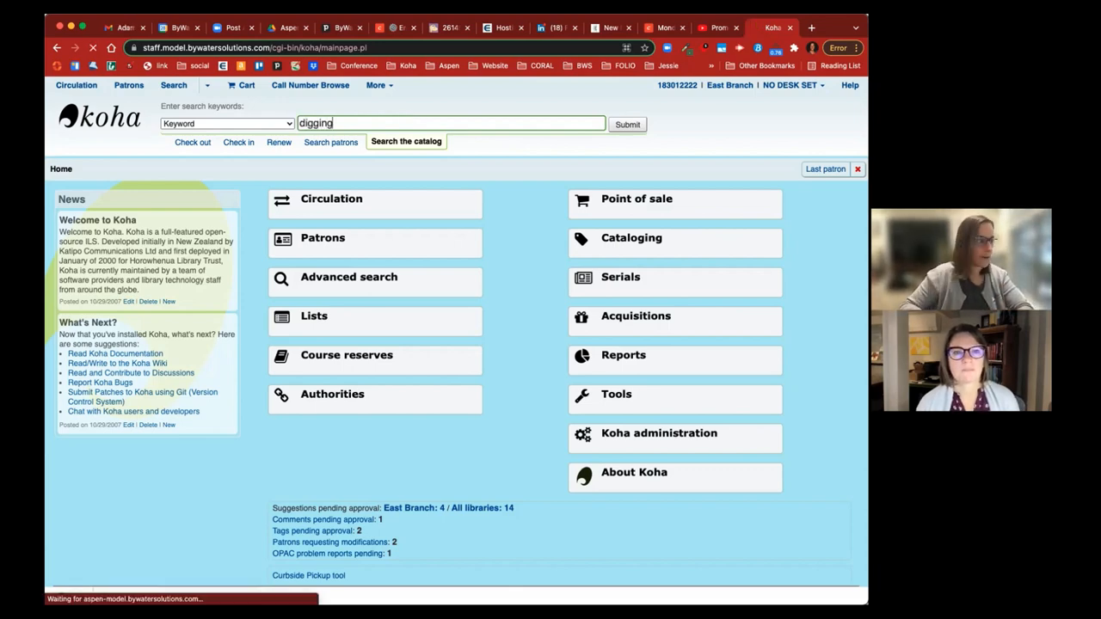
- Run the digging search and open the 'Digging shovel / Yardworks' record from the results
left_click(626, 123)
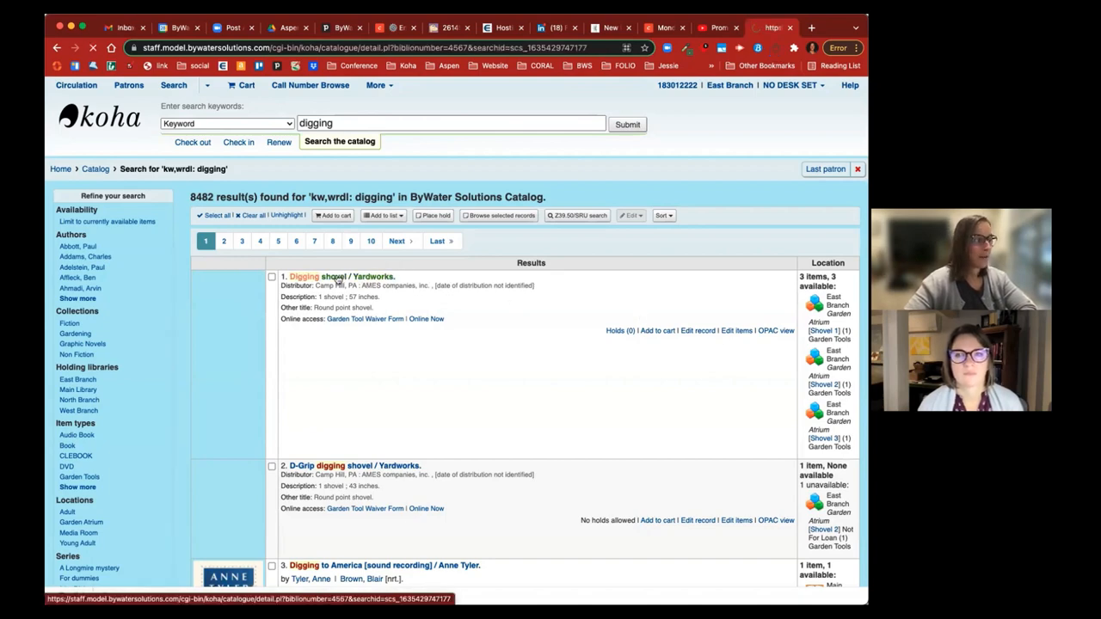
left_click(303, 275)
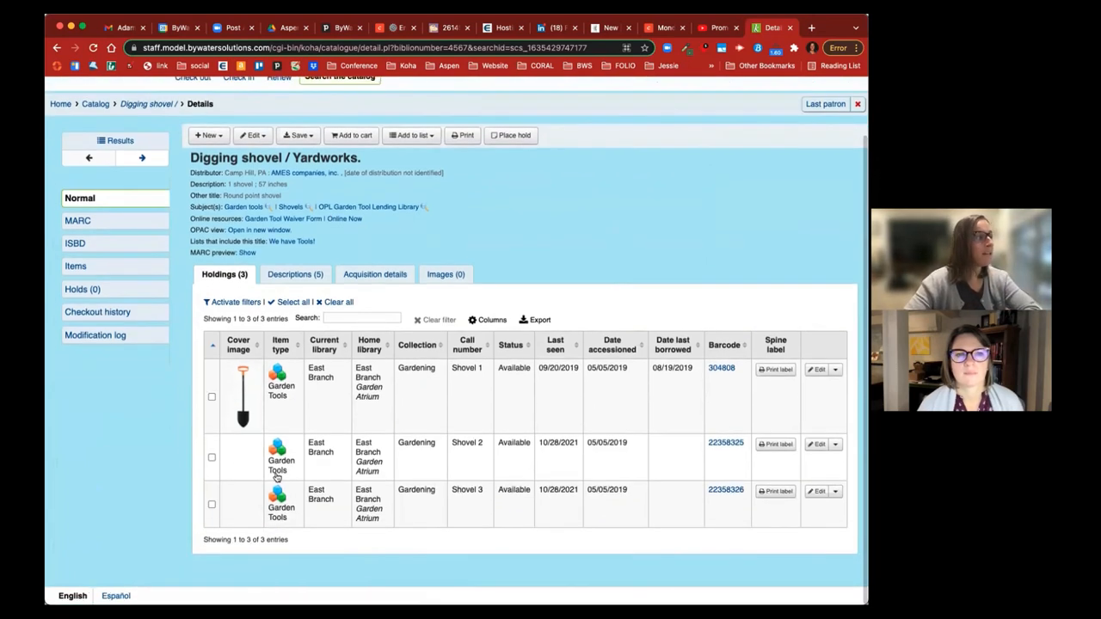
mouse_move(233, 499)
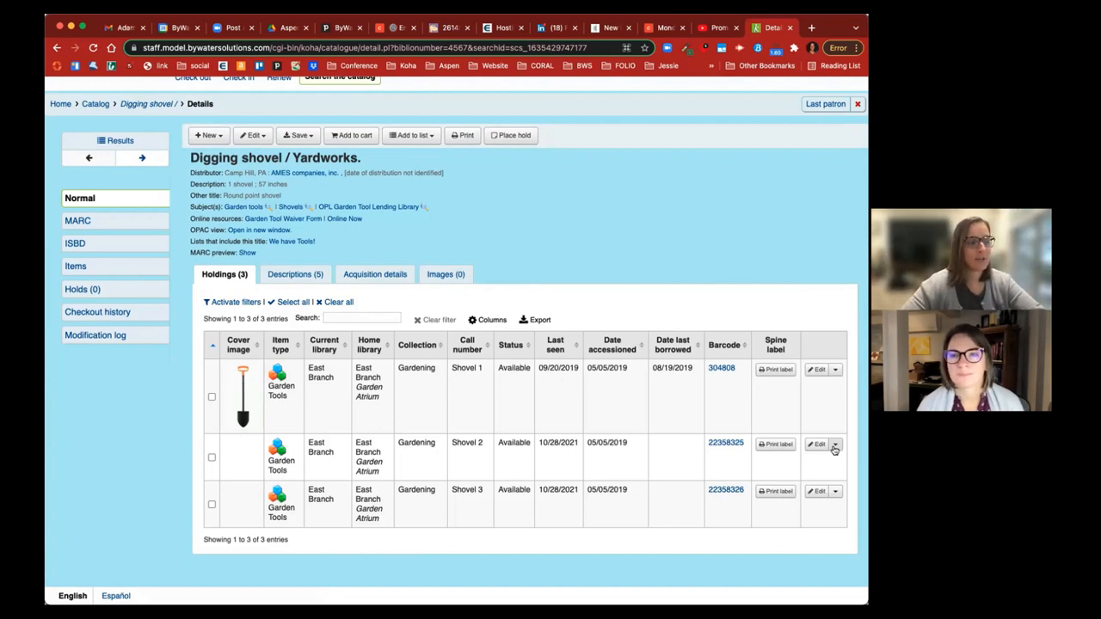
- Upload and process shovel2 as item 35764's cover, then return to the final record
left_click(834, 444)
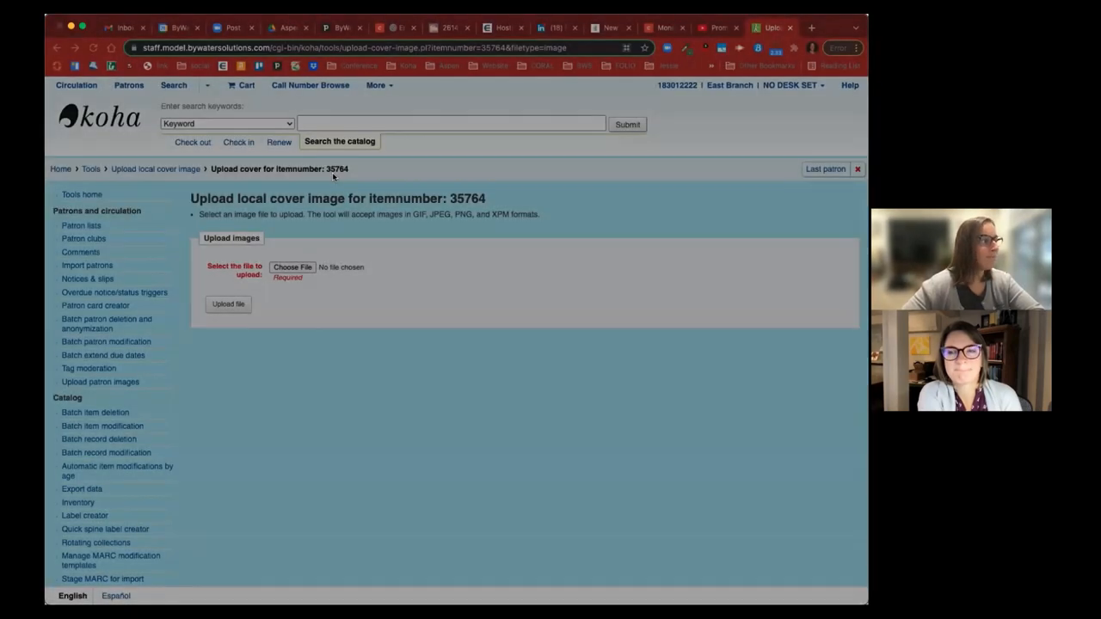
left_click(227, 303)
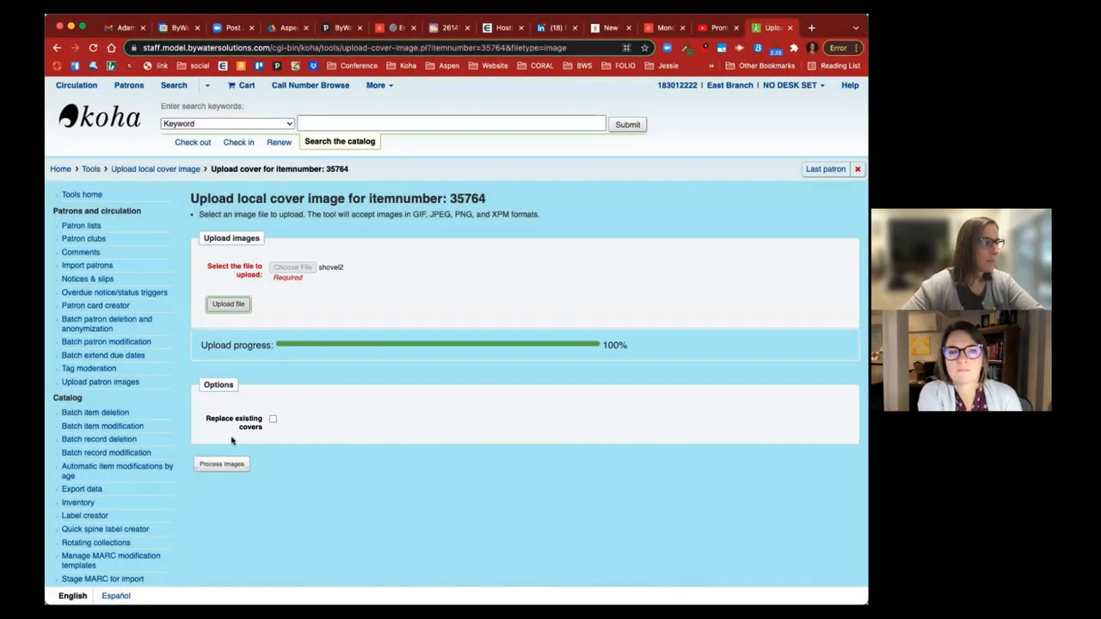
mouse_move(299, 434)
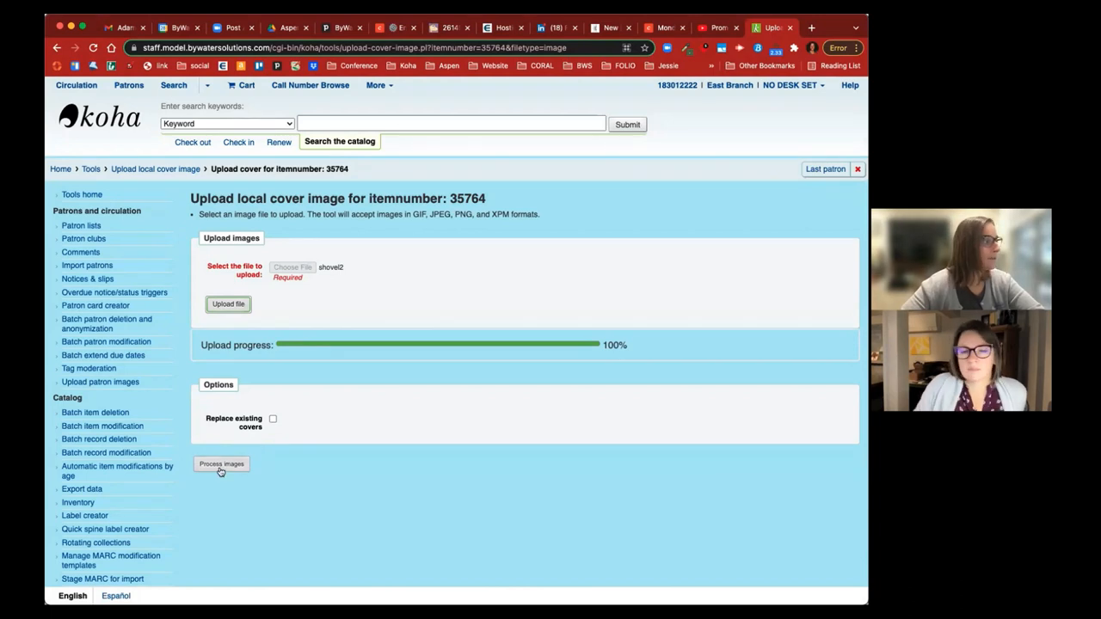
left_click(220, 464)
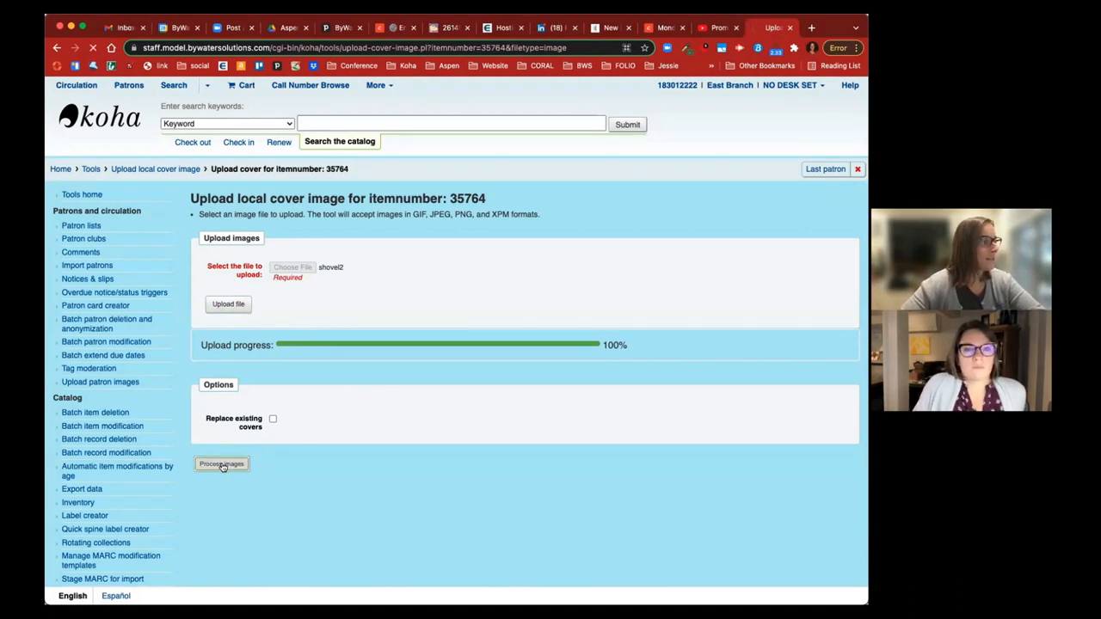
left_click(220, 464)
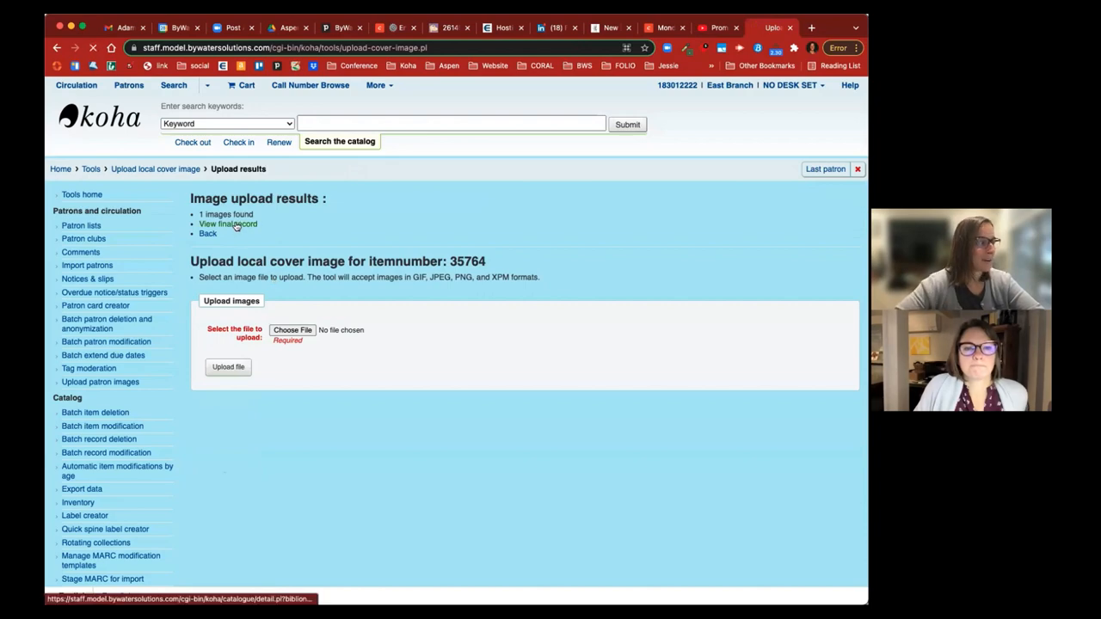
left_click(227, 224)
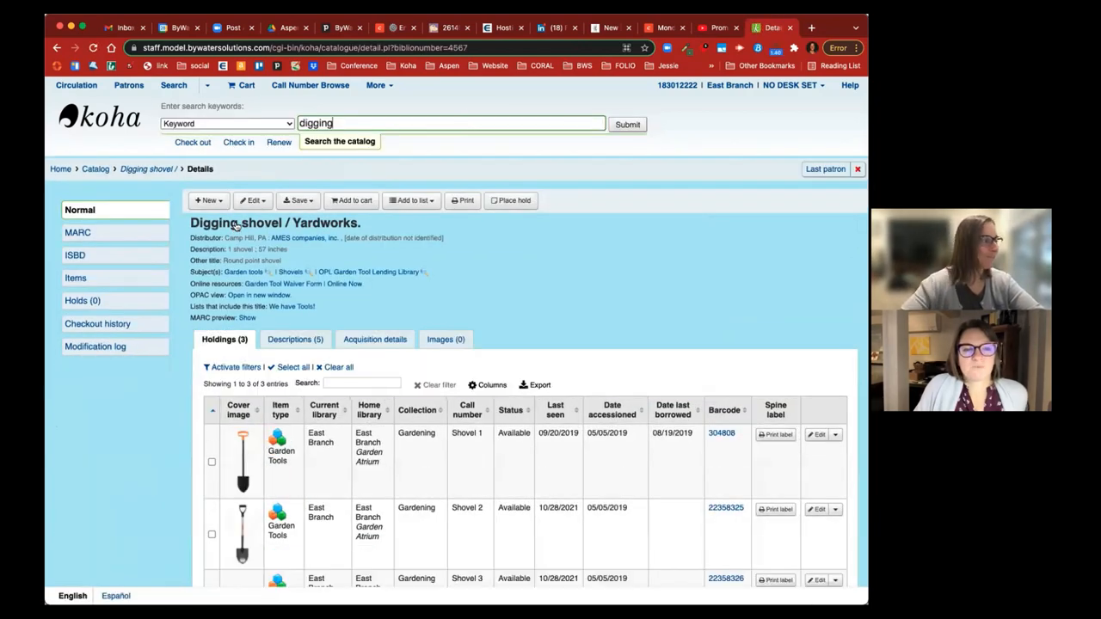
- Scroll to the holdings table showing the first and second items' shovel covers
scroll("down", 3)
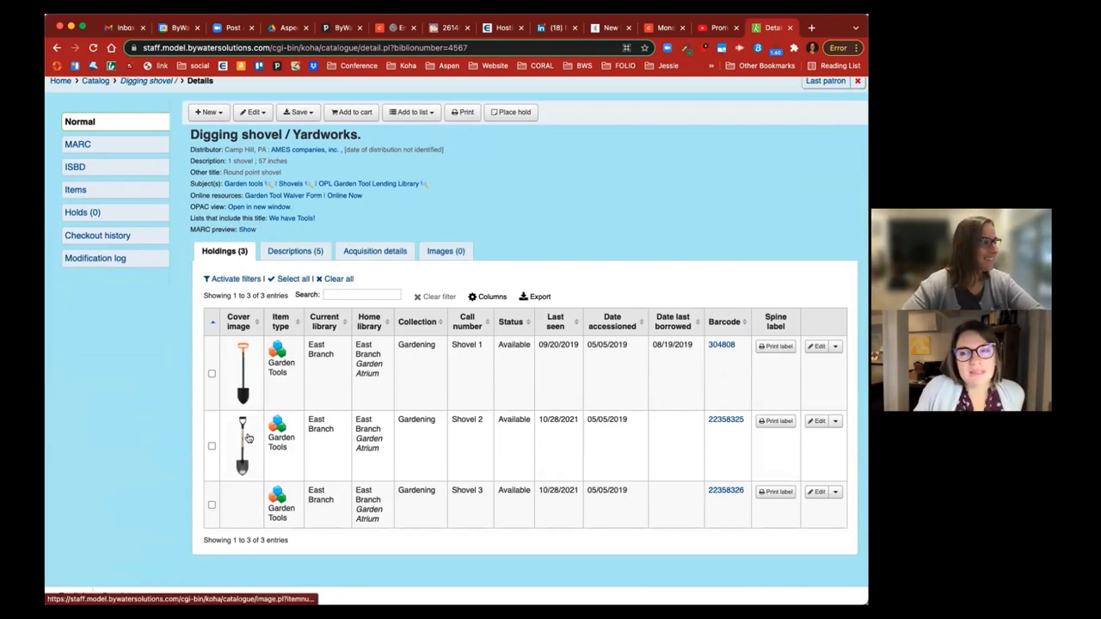
mouse_move(242, 447)
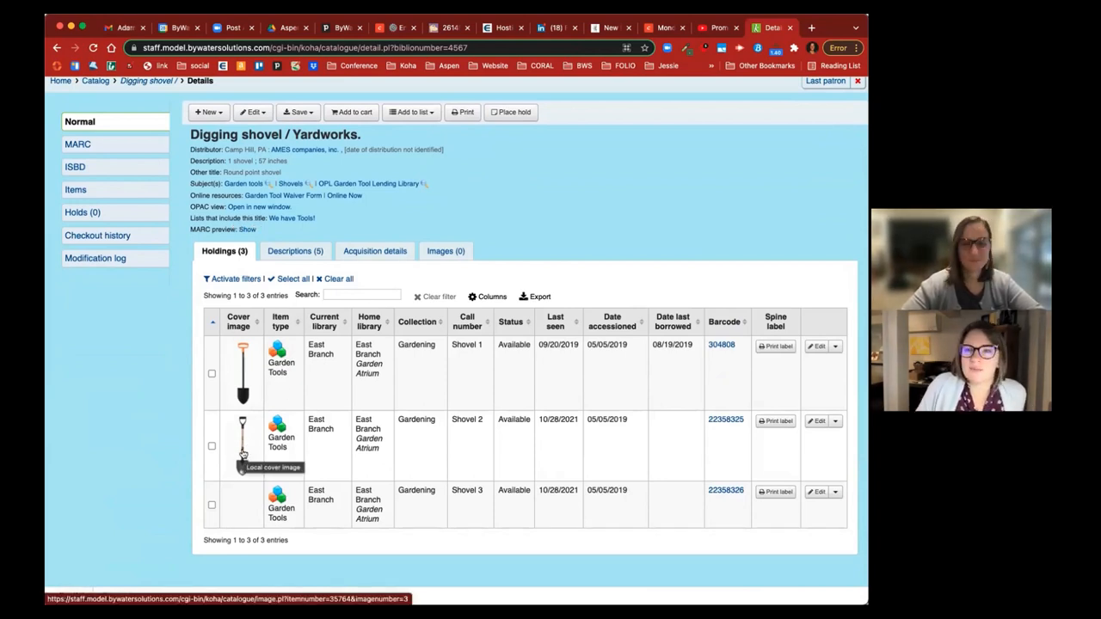
mouse_move(458, 464)
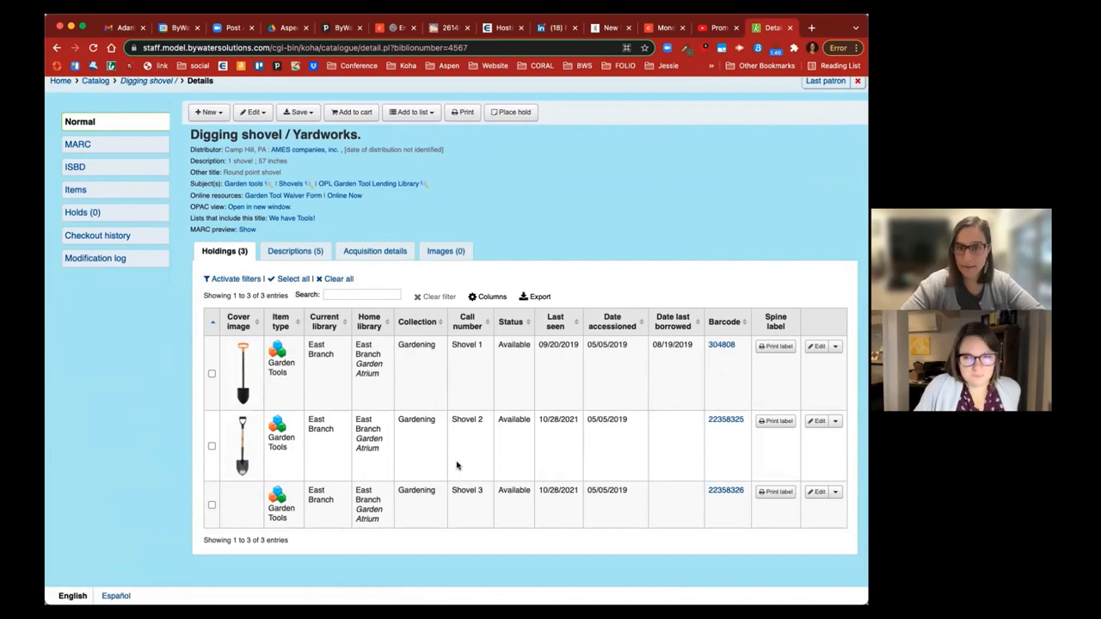
mouse_move(240, 446)
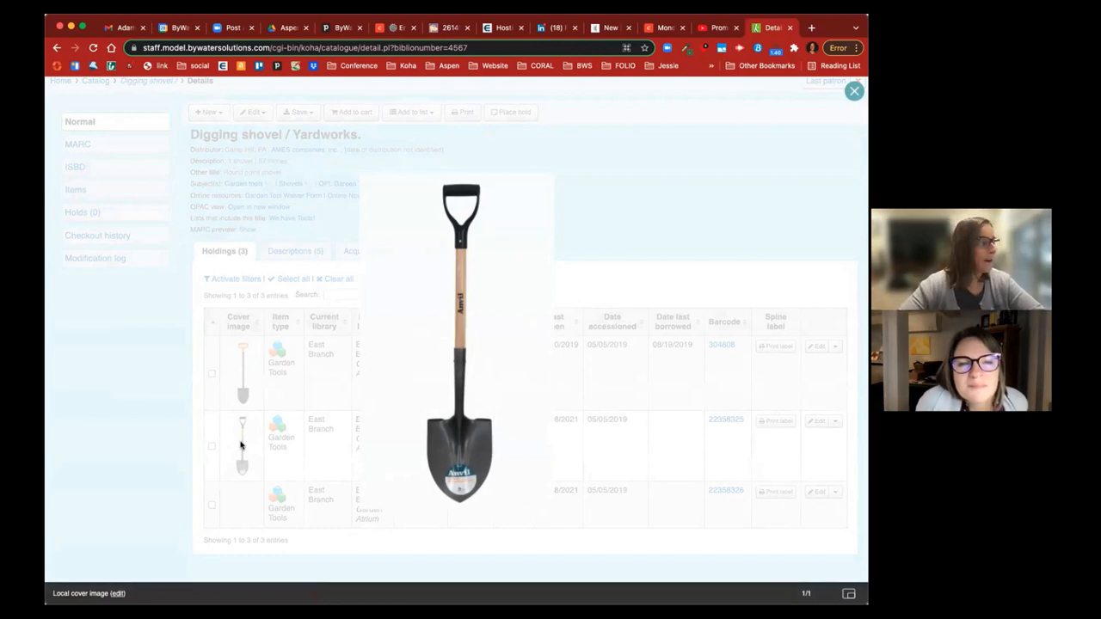
mouse_move(138, 593)
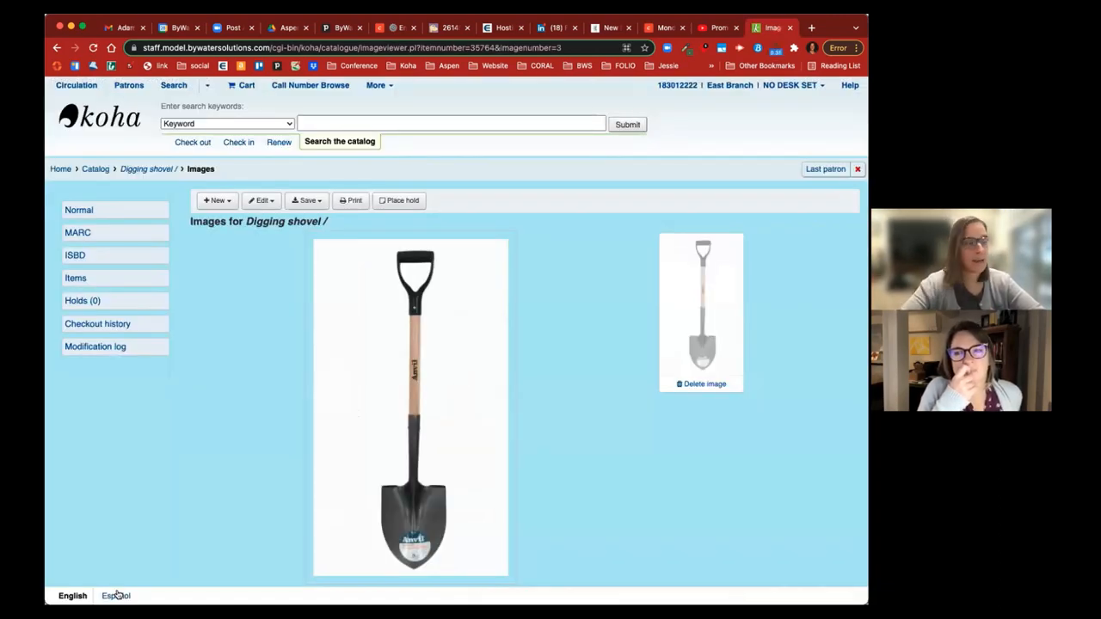
mouse_move(704, 384)
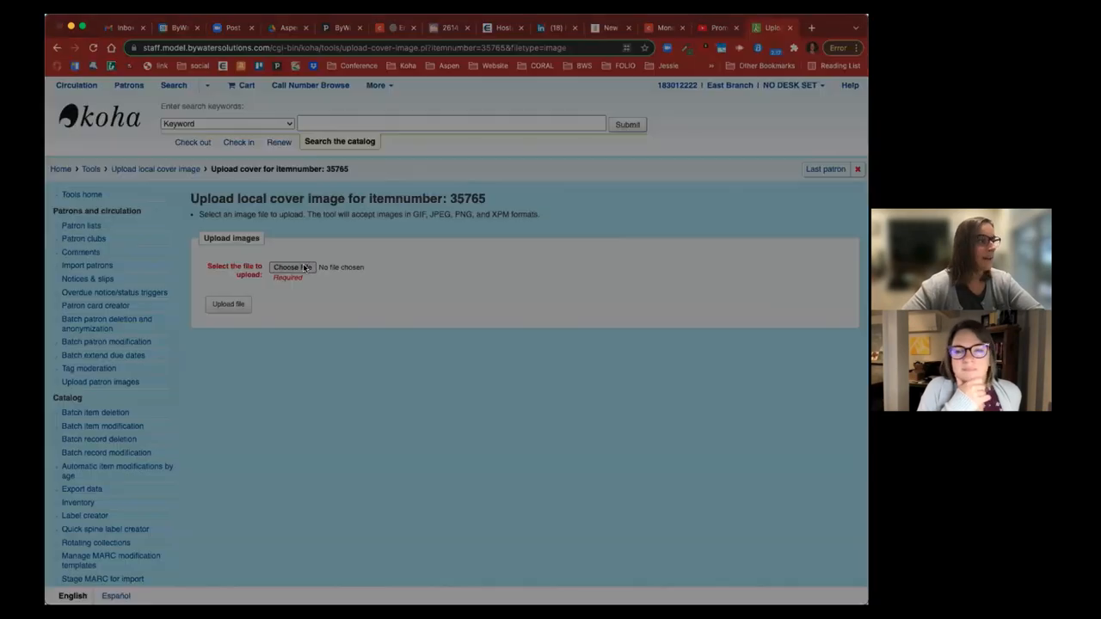
mouse_move(736, 502)
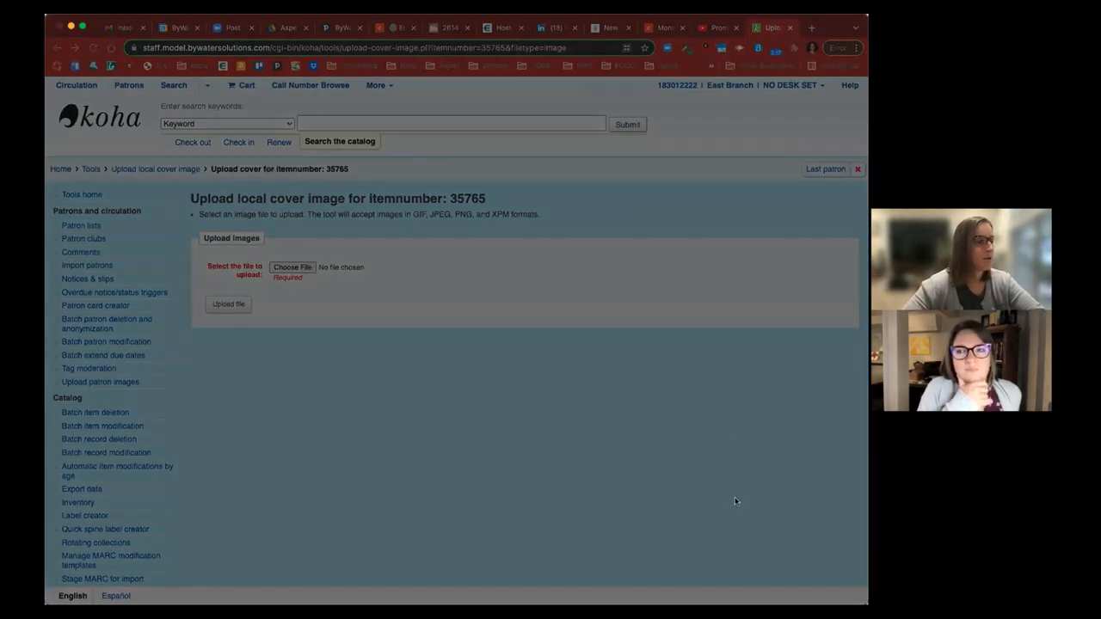
- Upload and process shovel3 as the cover image for item 35765
left_click(227, 302)
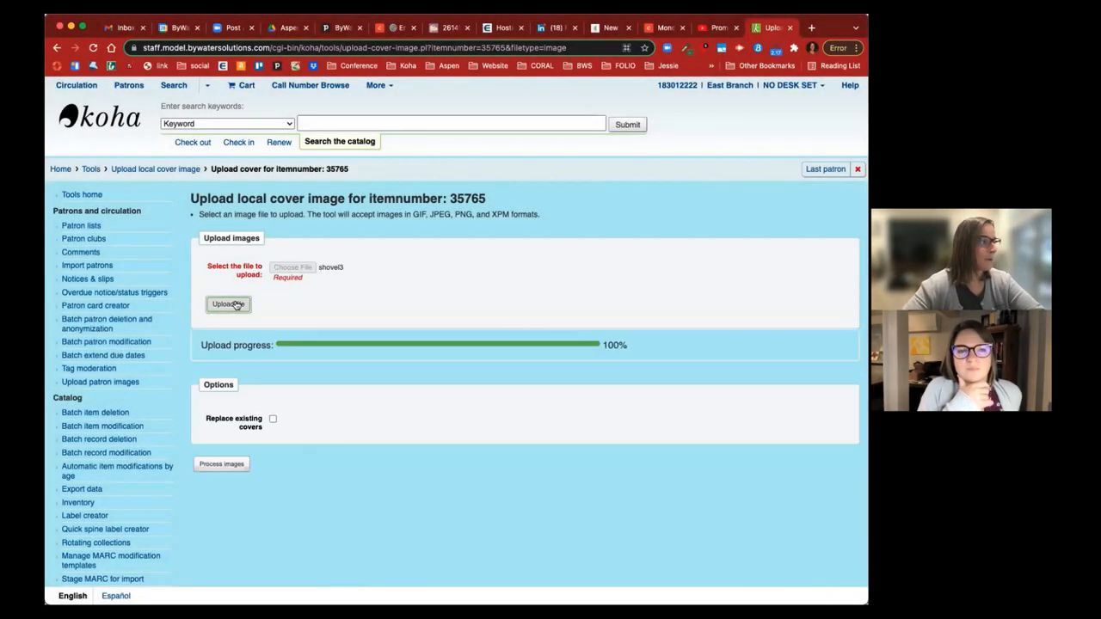
left_click(220, 465)
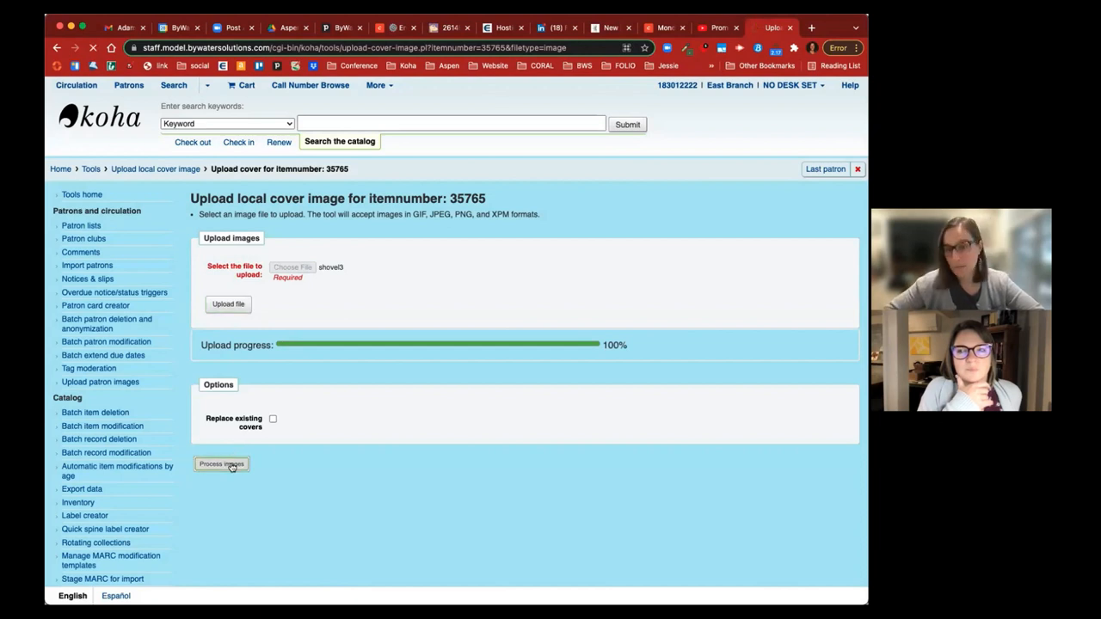
left_click(220, 464)
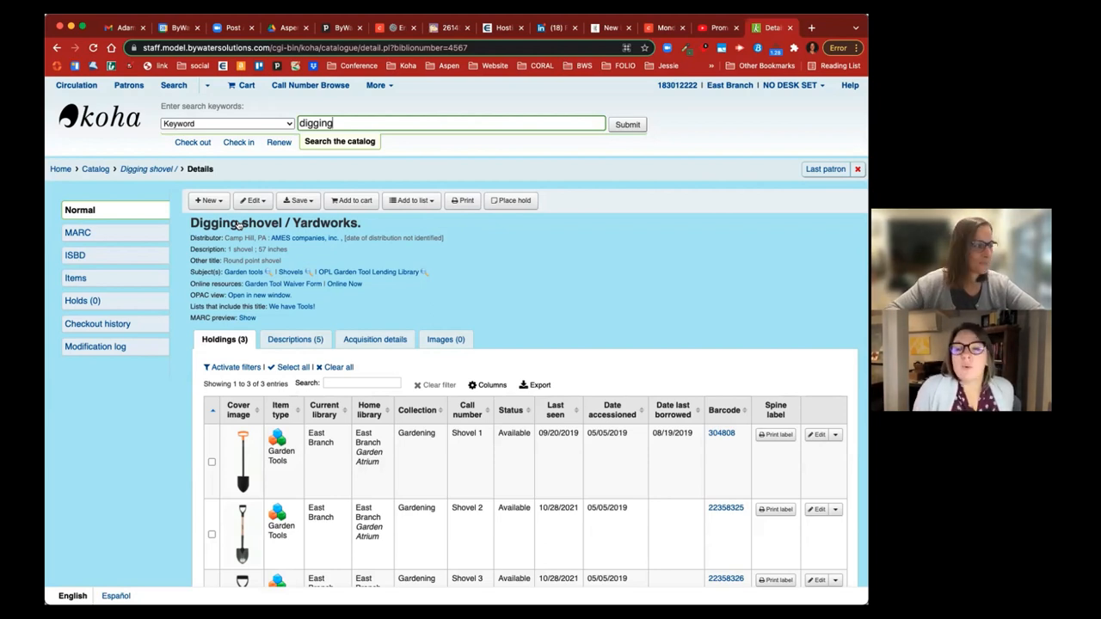
scroll("down", 3)
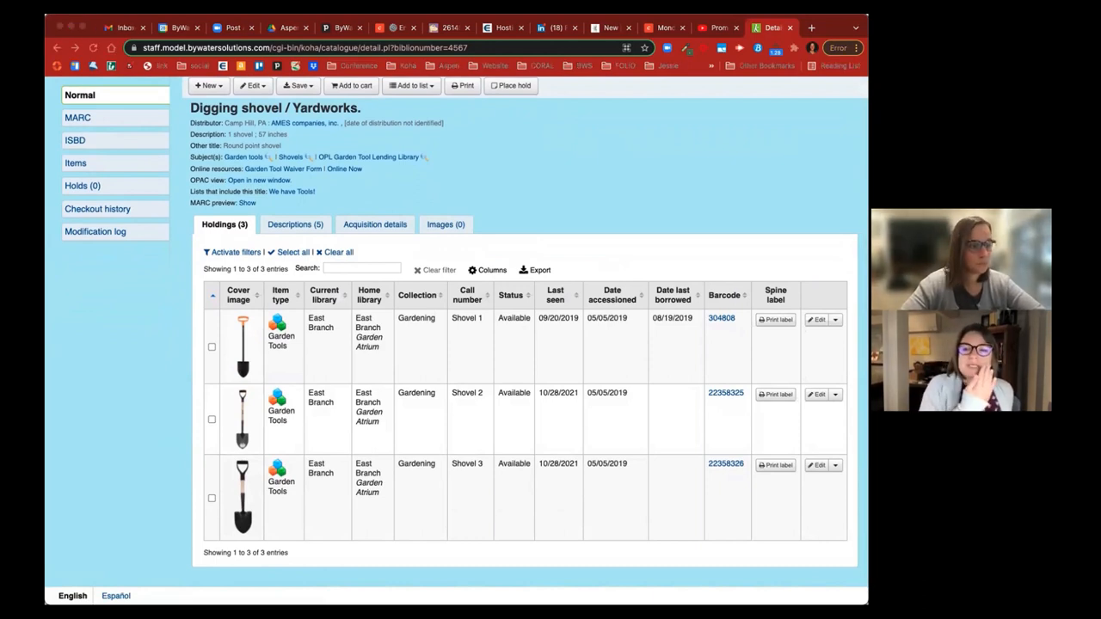
mouse_move(838, 241)
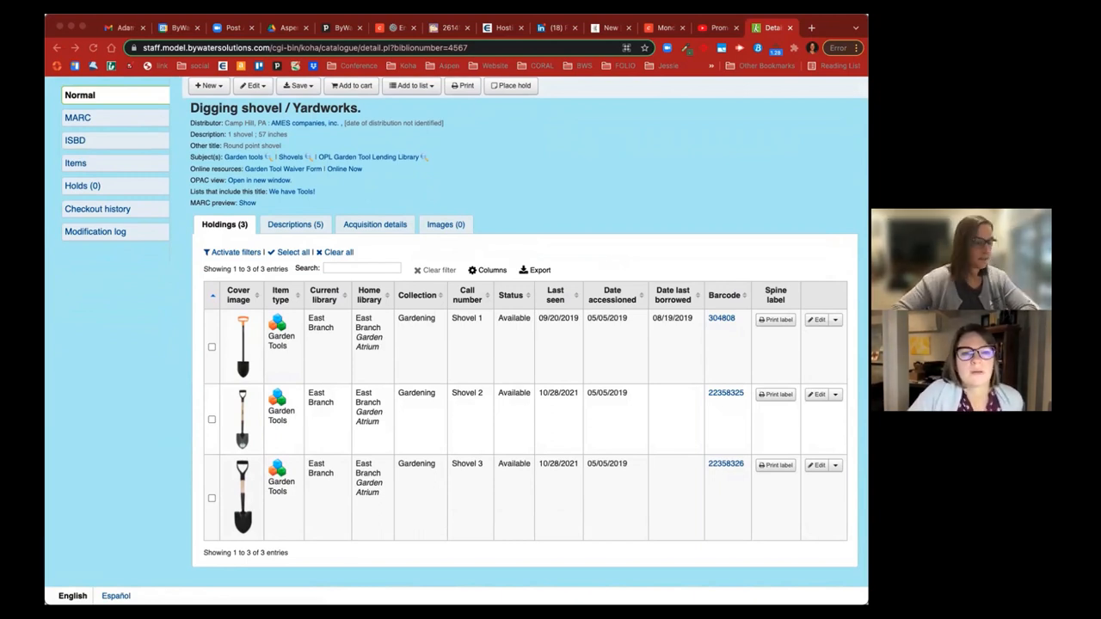
mouse_move(669, 275)
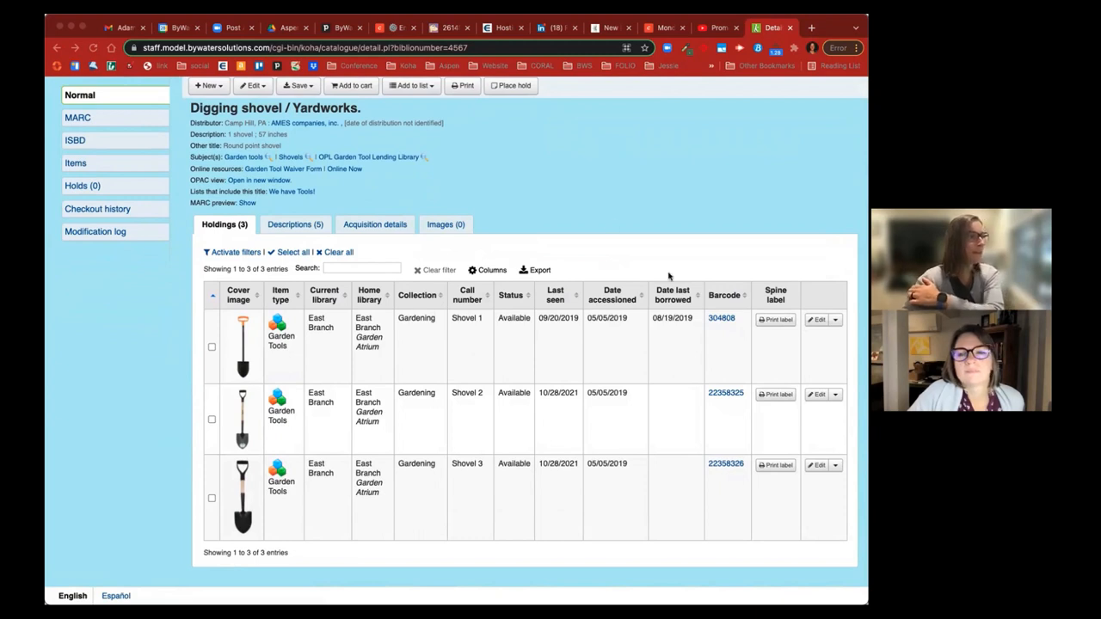
mouse_move(595, 201)
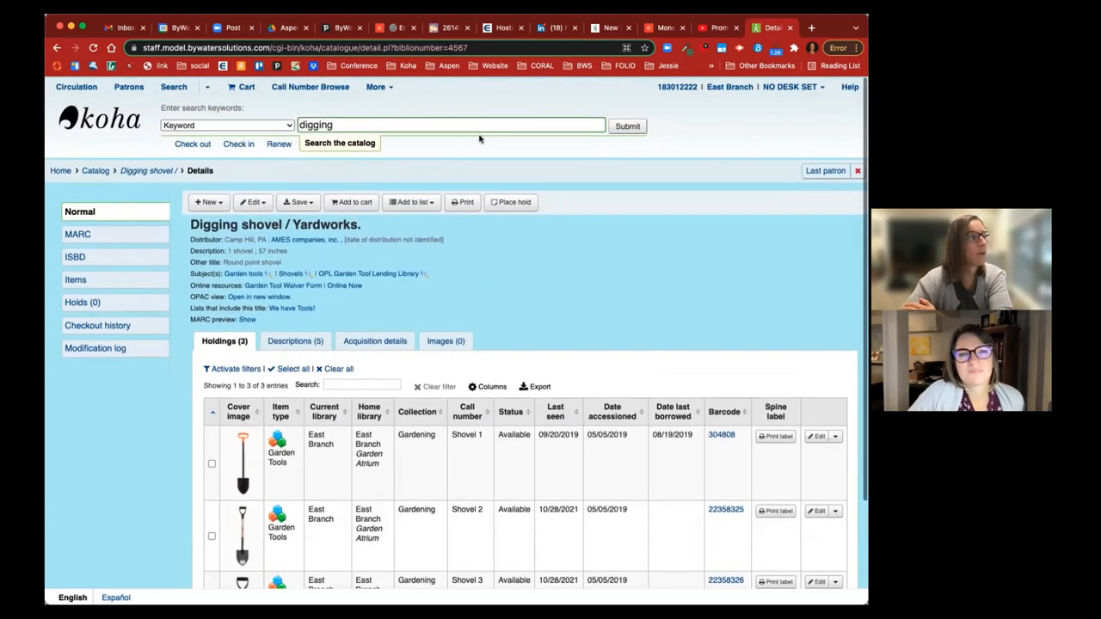
scroll("up", 3)
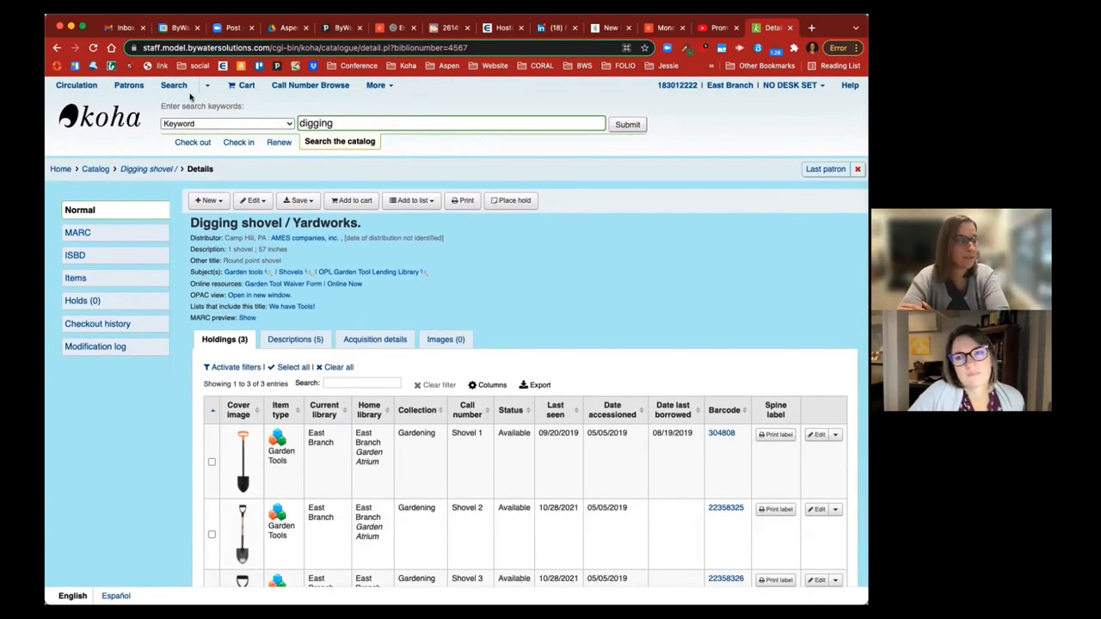
- Search the Tools > Upload list with an empty term to show shovel1, shovel2 and shovel3 png
left_click(377, 86)
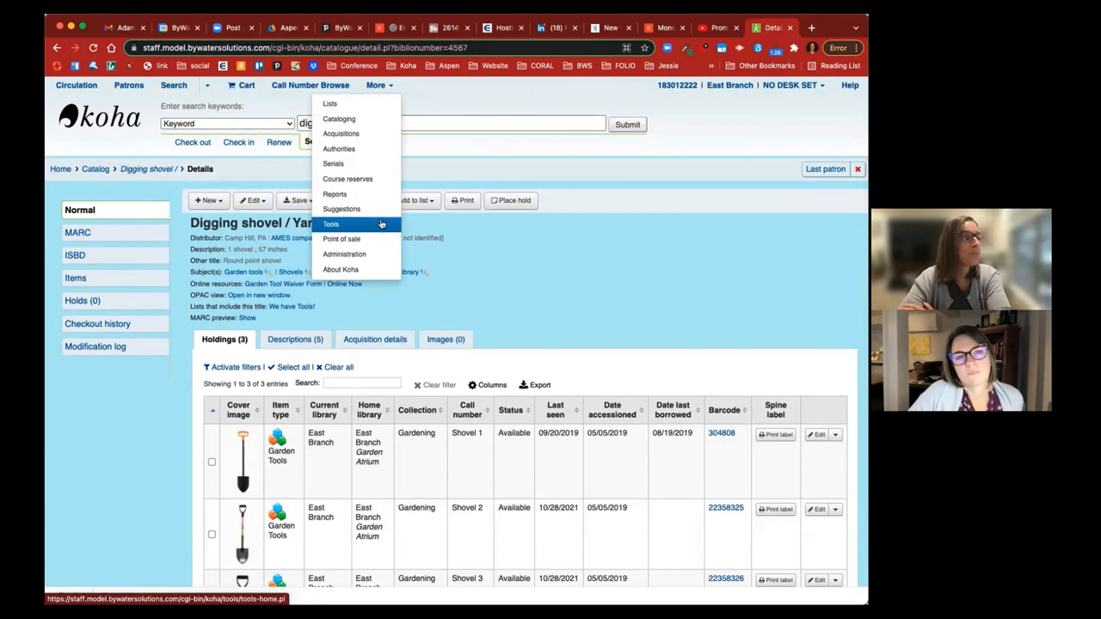
left_click(330, 223)
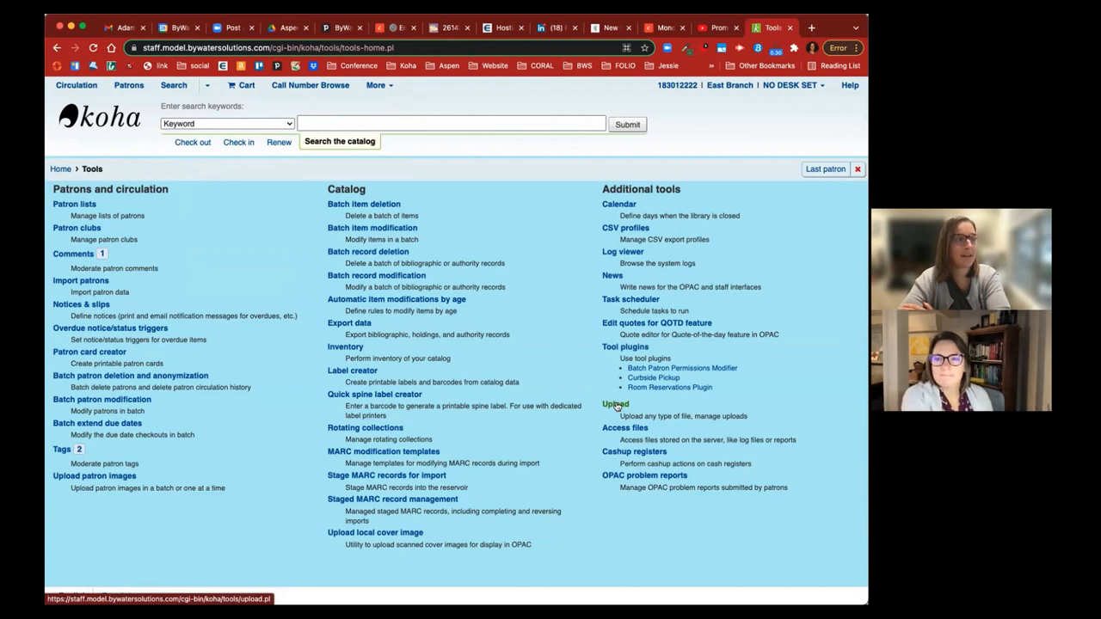
left_click(616, 404)
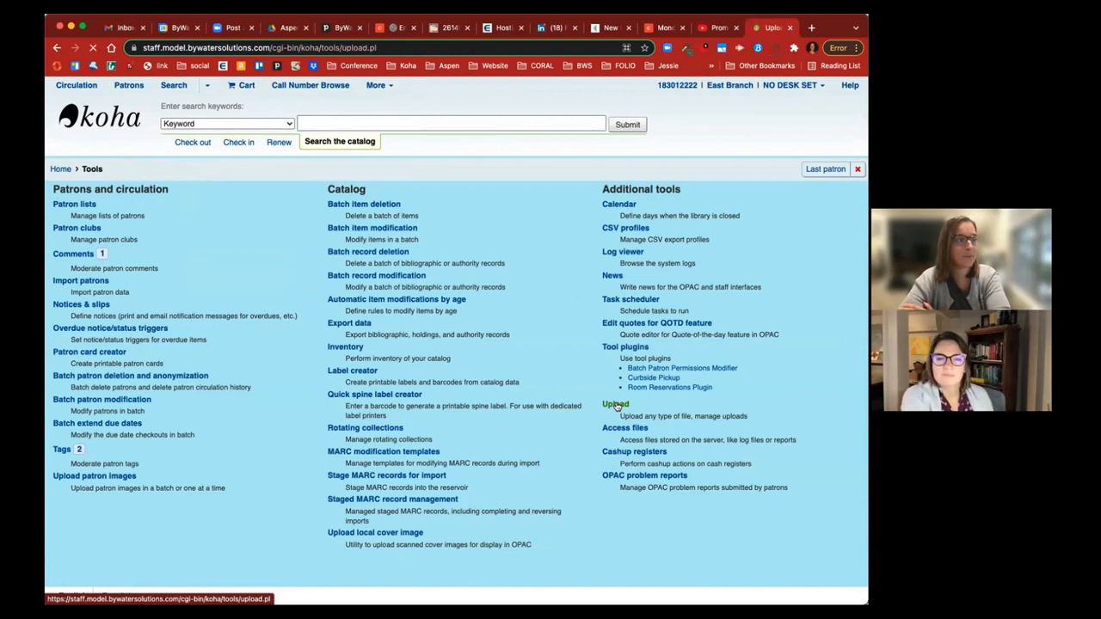
left_click(616, 404)
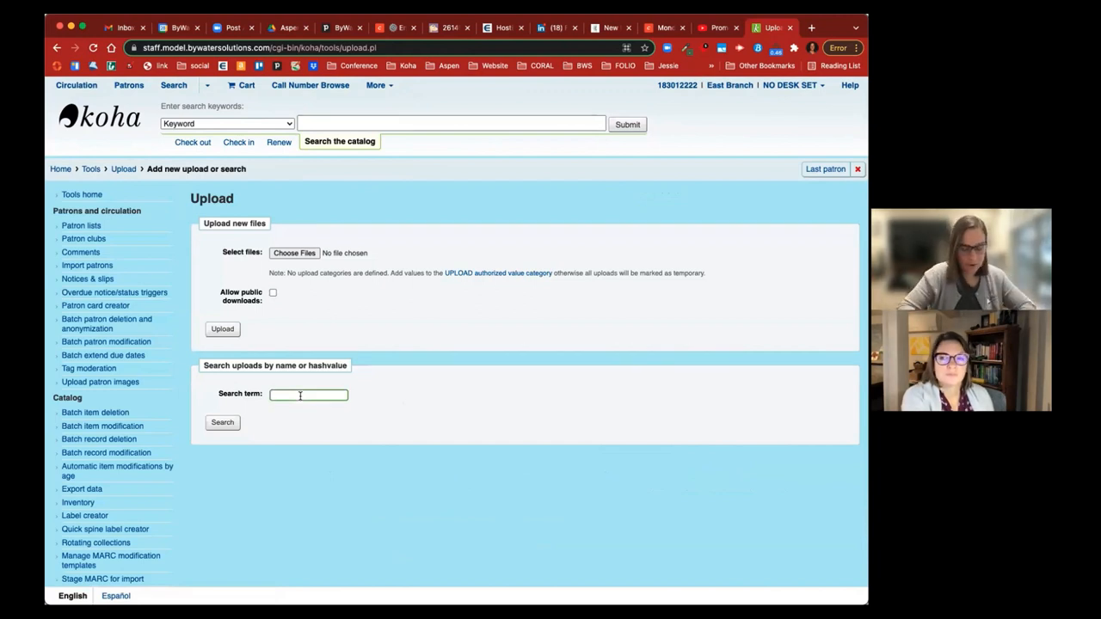
left_click(222, 423)
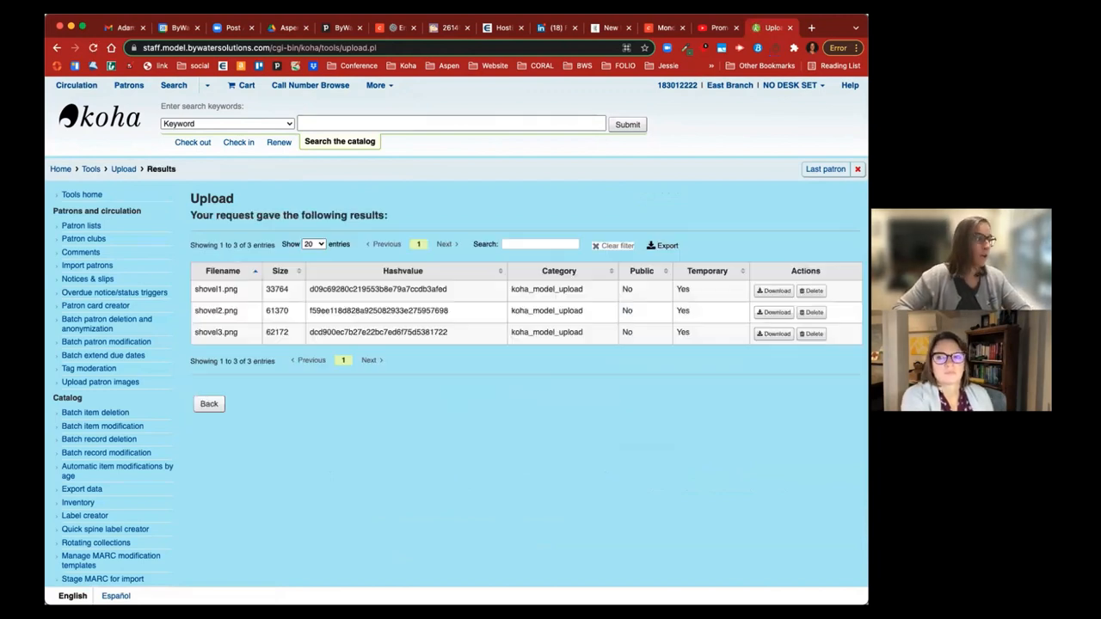